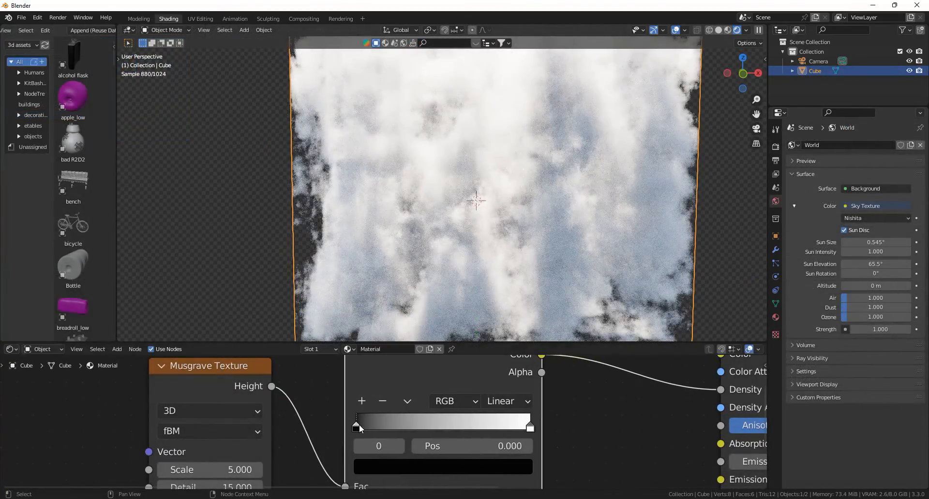
# - Place the CloudGenerator node group from the asset library beside the Material Output
pyautogui.moveTo(357, 425); pyautogui.dragTo(428, 425)
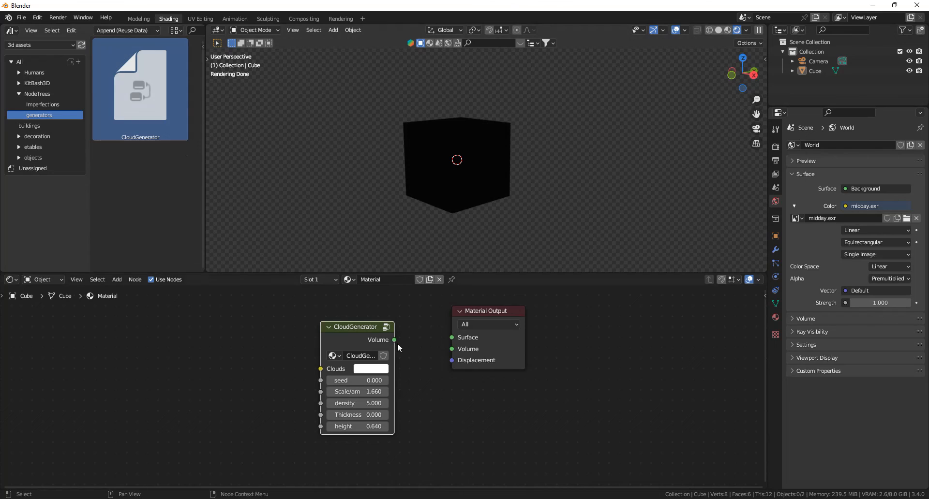
# - Link the CloudGenerator Volume to the Material Output Volume and set height to 0
pyautogui.moveTo(394, 340); pyautogui.dragTo(421, 347)
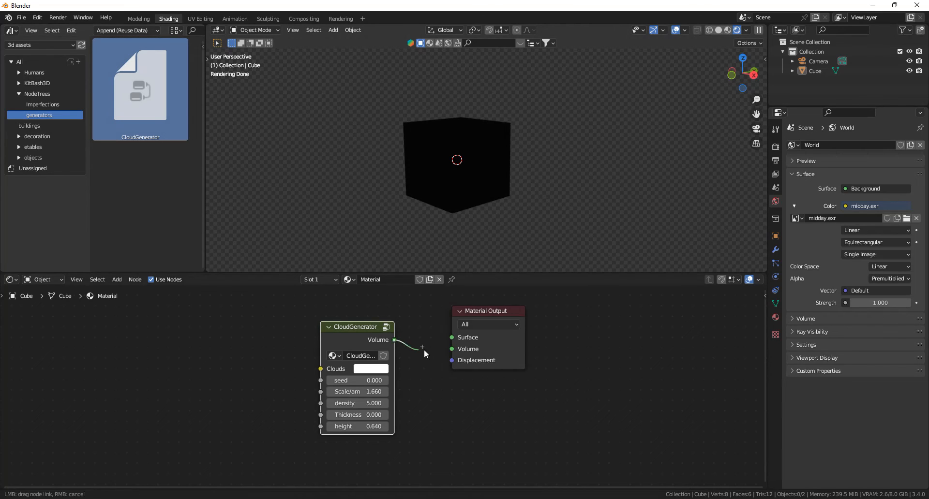
pyautogui.moveTo(395, 340); pyautogui.dragTo(451, 349)
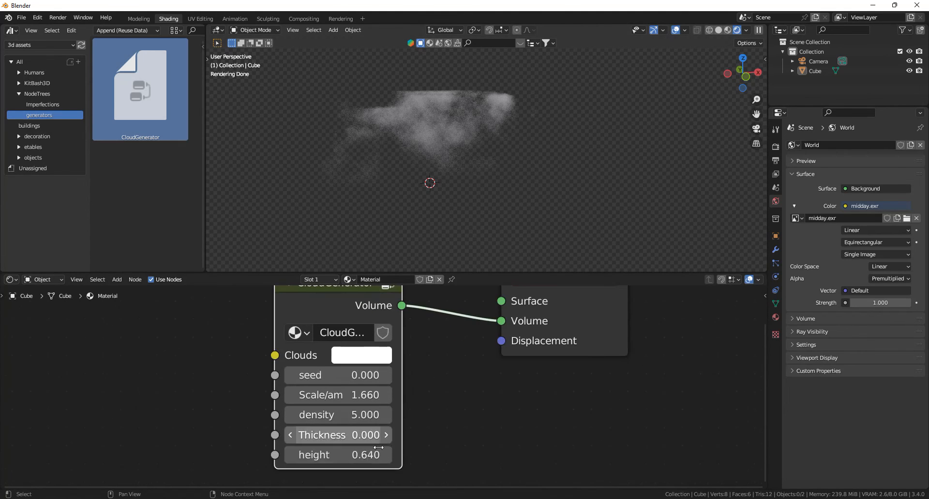
pyautogui.doubleClick(337, 454)
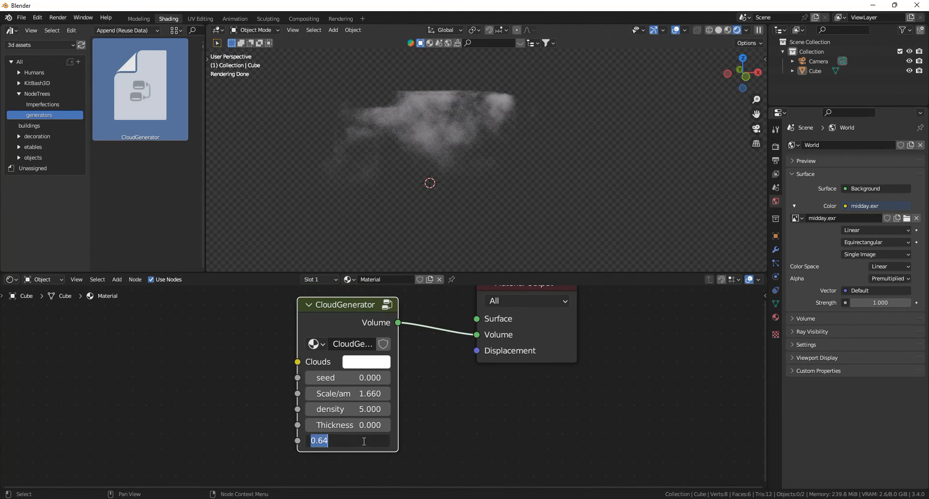
pyautogui.moveTo(446, 401)
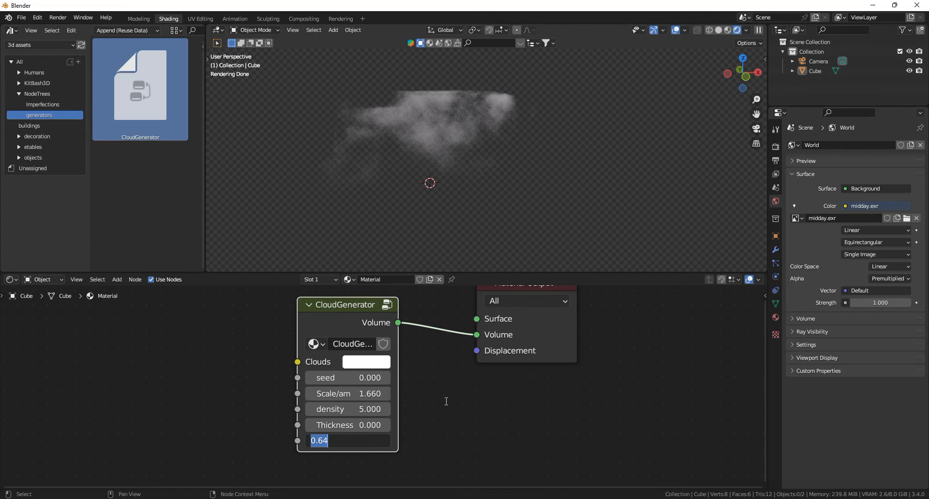
pyautogui.write('000')
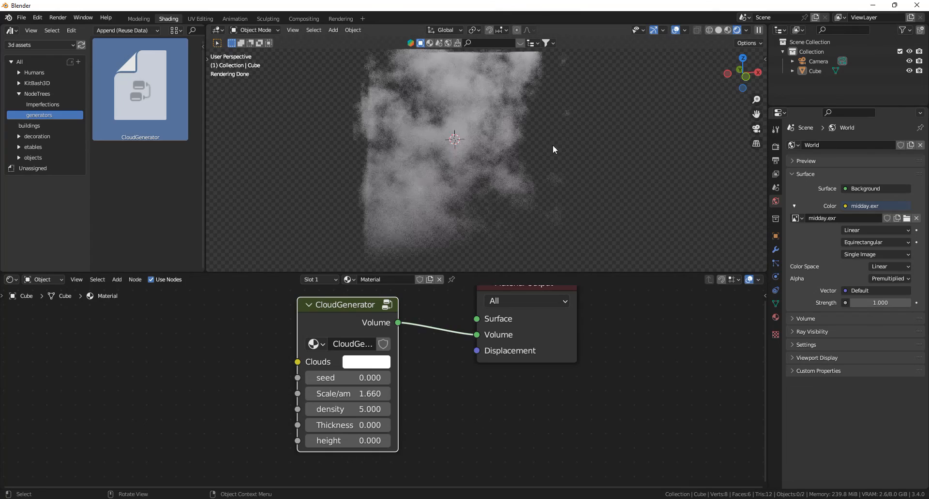
# - Set the cloud thickness to -0.070 and raise density to 25.03
pyautogui.moveTo(554, 148); pyautogui.dragTo(453, 267)
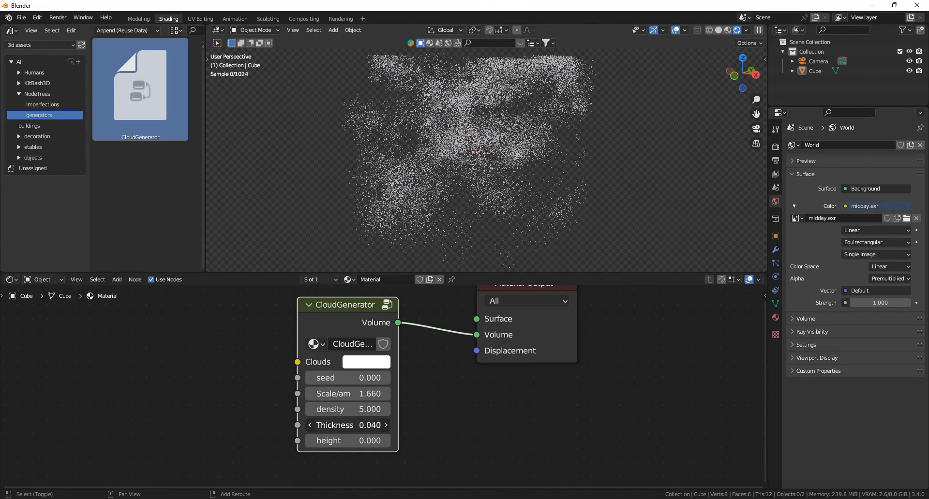
pyautogui.moveTo(367, 425); pyautogui.dragTo(332, 424)
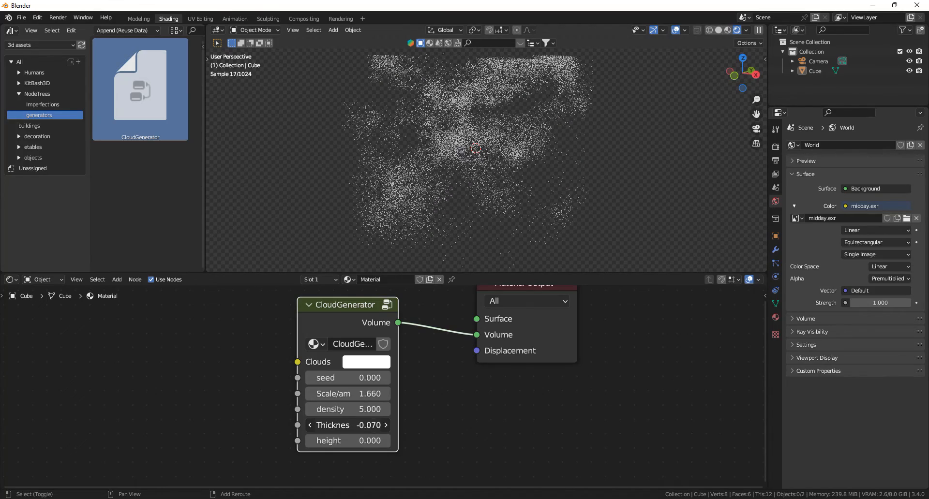
pyautogui.moveTo(329, 409); pyautogui.dragTo(370, 409)
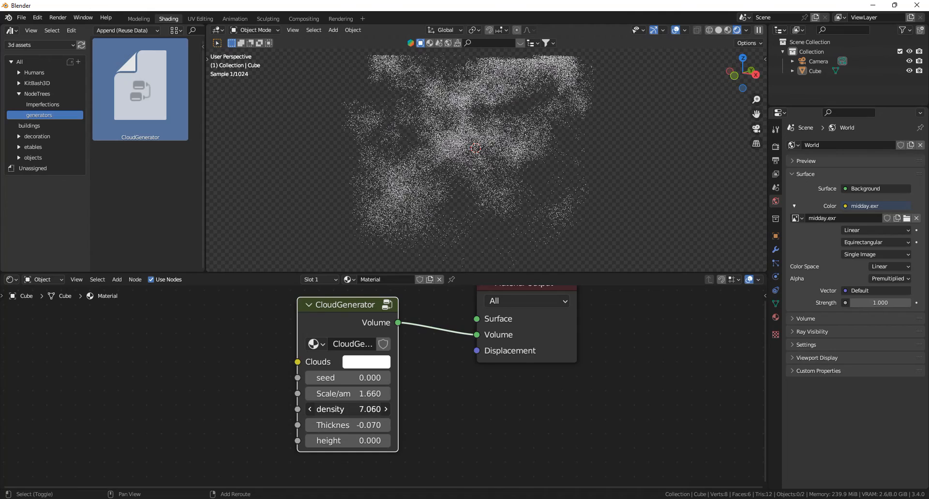
pyautogui.moveTo(346, 409); pyautogui.dragTo(356, 410)
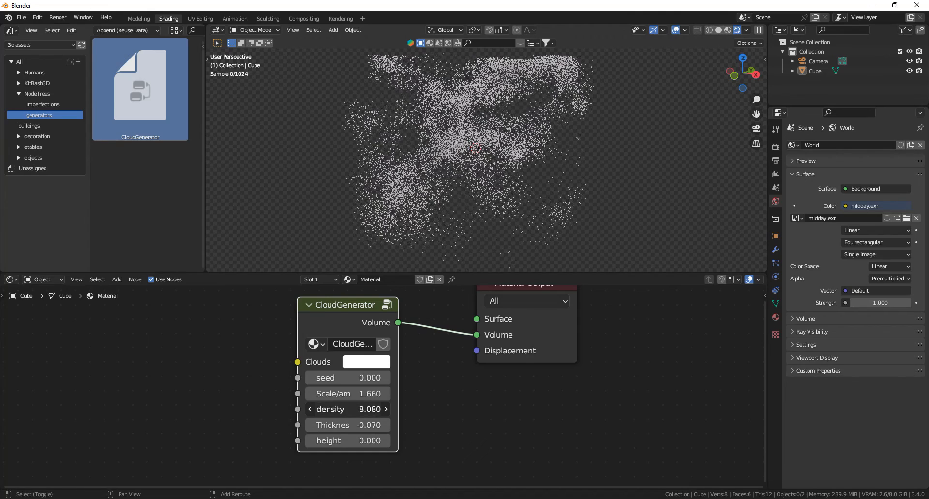
pyautogui.click(347, 410)
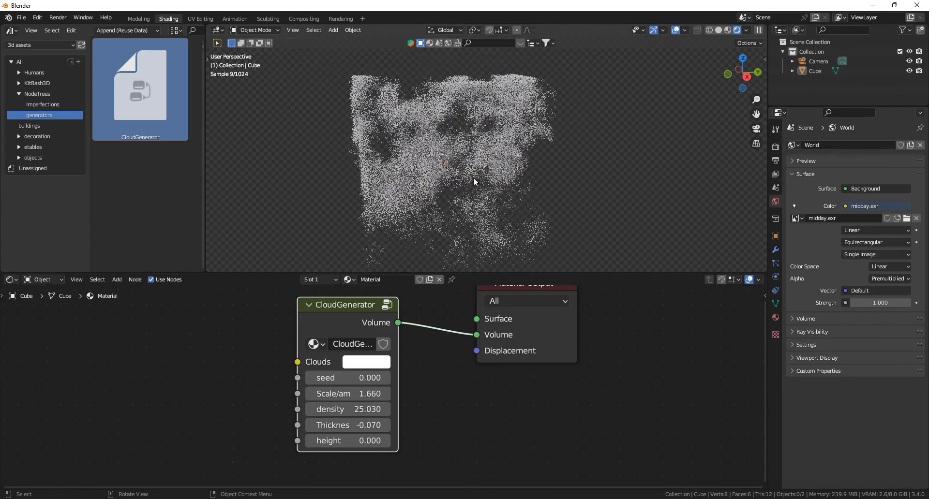
pyautogui.click(347, 393)
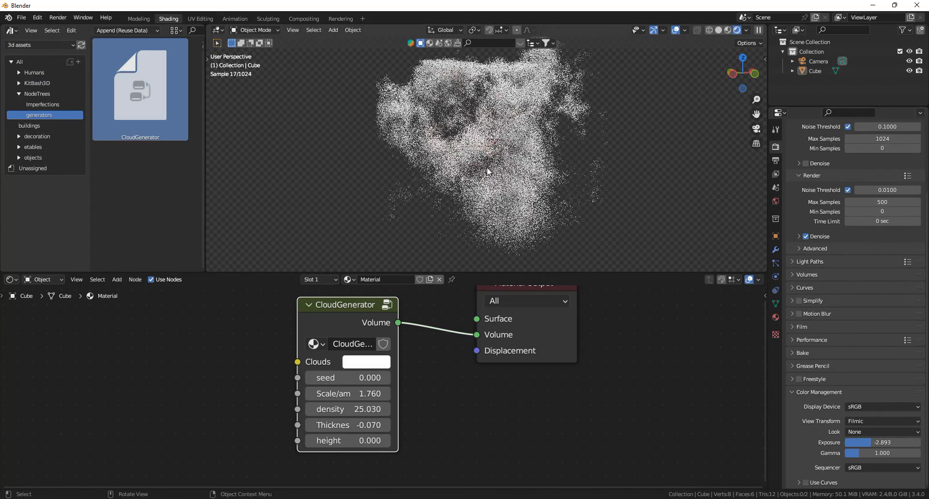
# - Scale the cube up into a broad, flat slab
pyautogui.press('s')
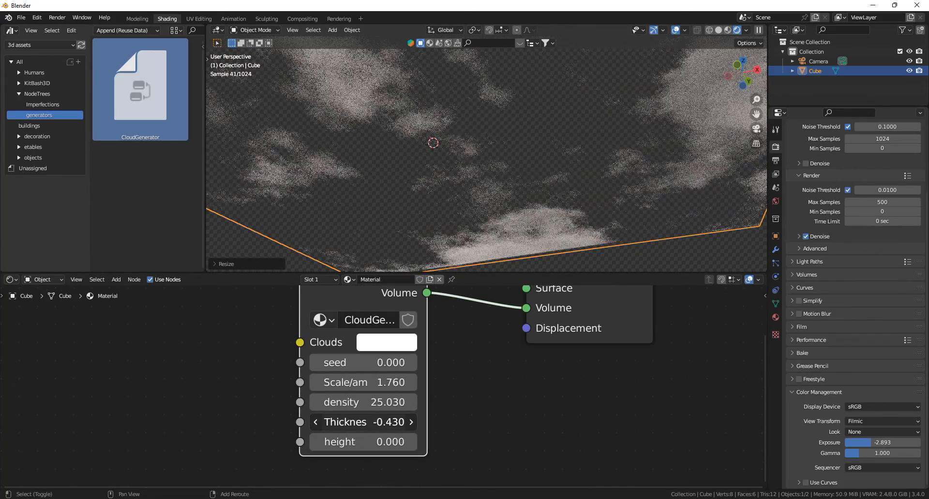
# - Settle the cloud thickness at -0.08 and reduce the scale to 1.76
pyautogui.moveTo(362, 421); pyautogui.dragTo(388, 422)
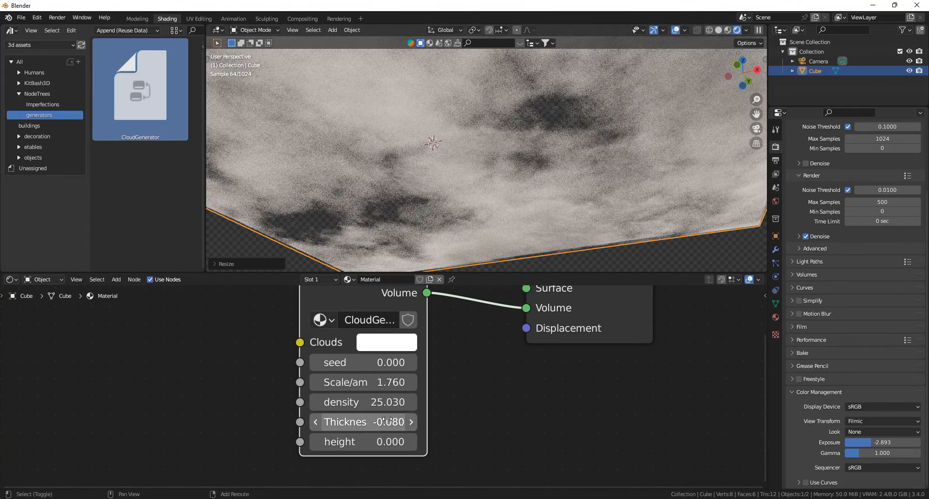
pyautogui.moveTo(391, 402); pyautogui.dragTo(362, 401)
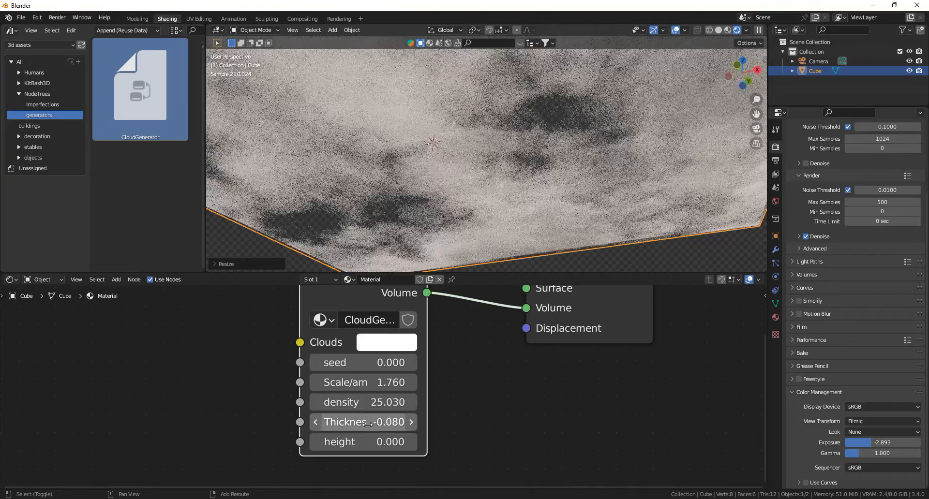
pyautogui.moveTo(362, 422); pyautogui.dragTo(308, 421)
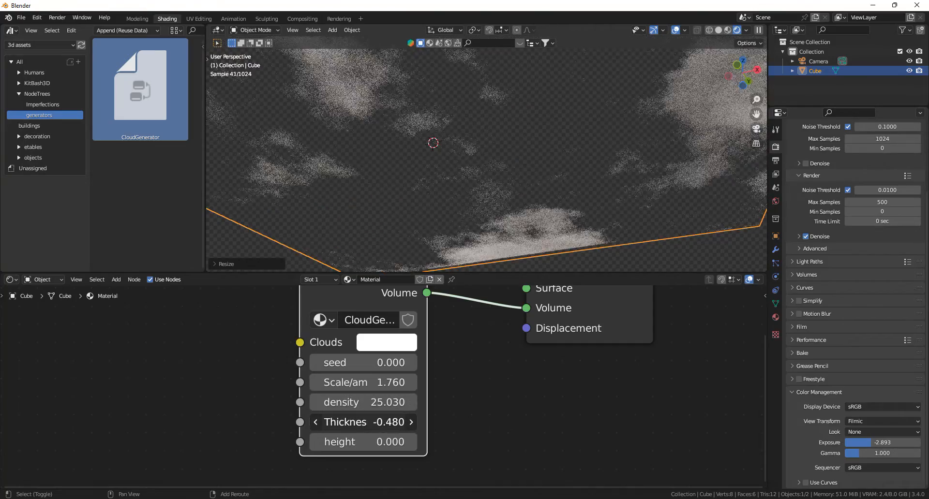
pyautogui.moveTo(362, 422); pyautogui.dragTo(391, 422)
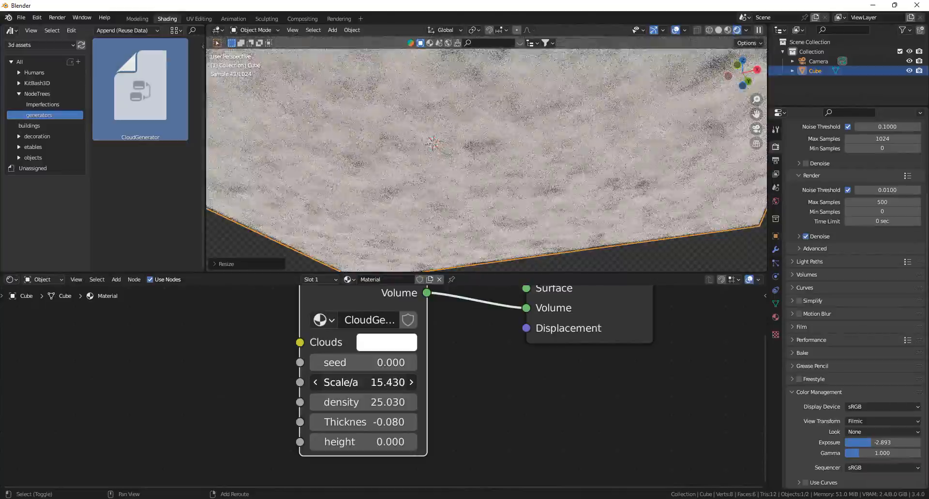
pyautogui.moveTo(356, 383); pyautogui.dragTo(308, 382)
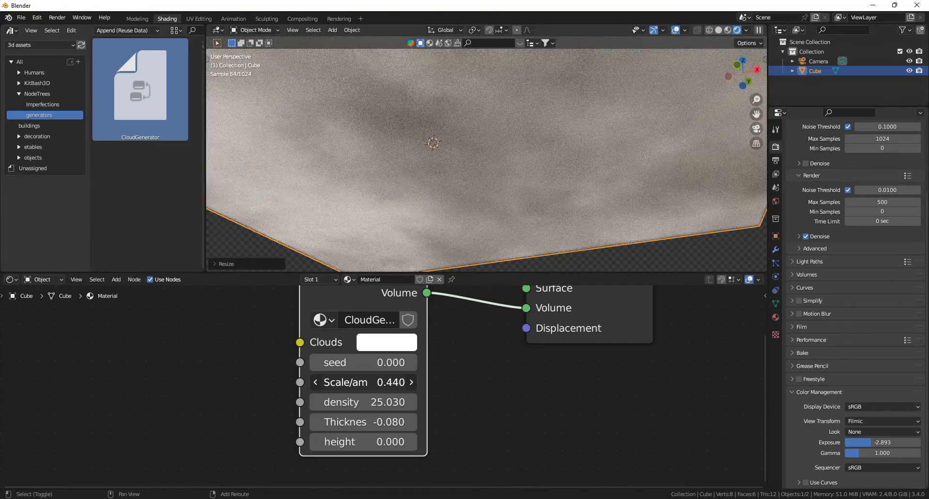
# - Tint the cloud colour a pale warm peach
pyautogui.click(377, 342)
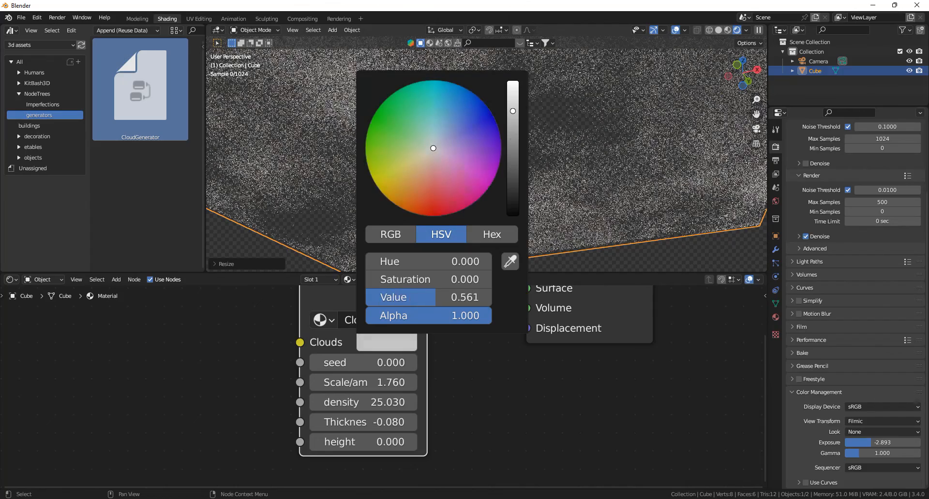
pyautogui.moveTo(433, 148); pyautogui.dragTo(424, 159)
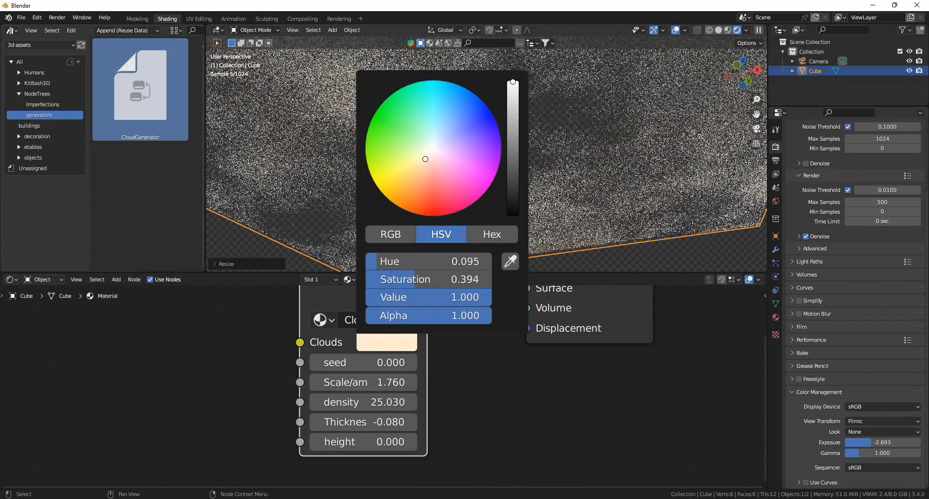
pyautogui.moveTo(425, 159); pyautogui.dragTo(414, 164)
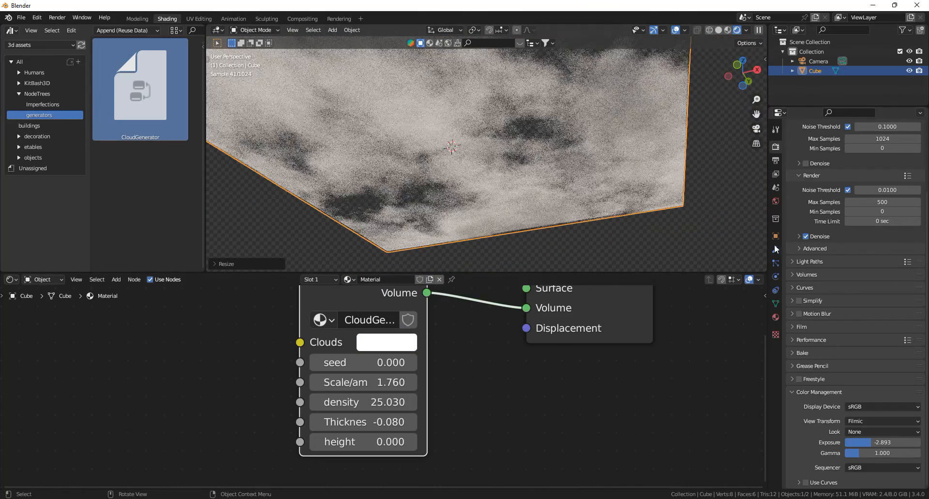
# - Lower the Nishita sky's sun elevation to about 4.93° in World properties
pyautogui.click(775, 203)
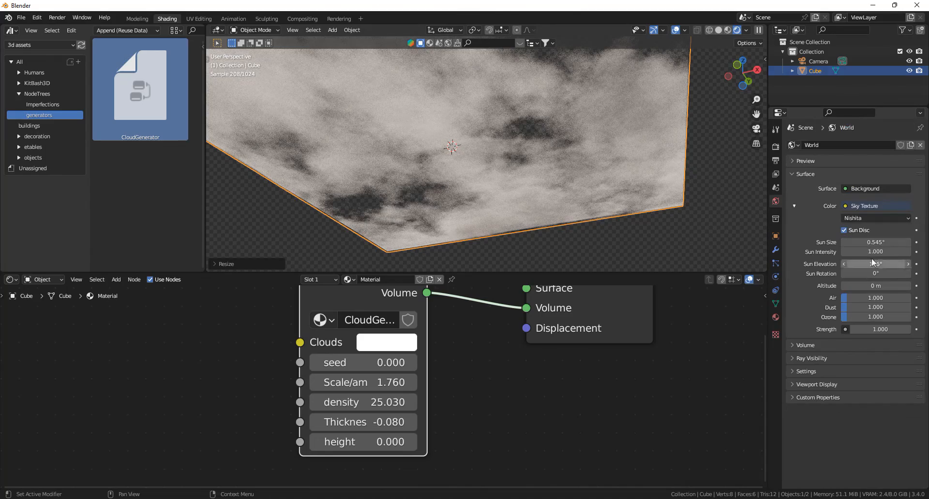
pyautogui.moveTo(859, 263); pyautogui.dragTo(883, 263)
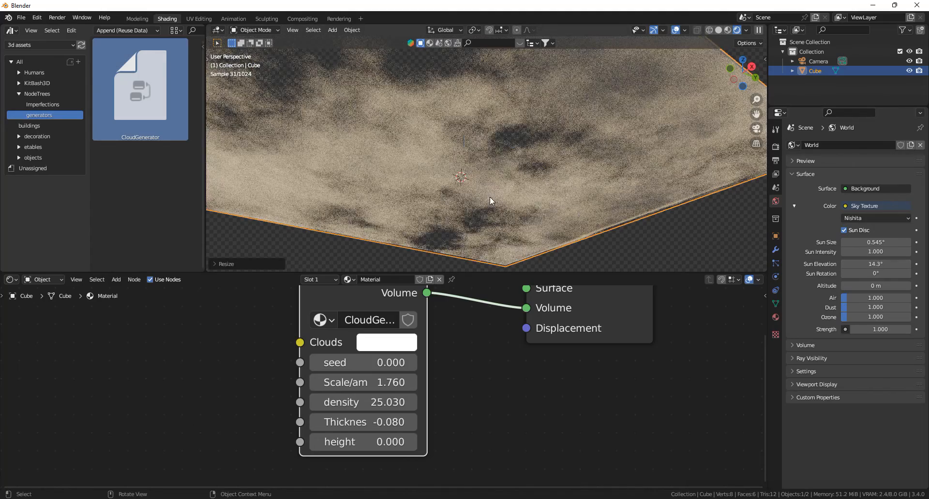
pyautogui.press('q')
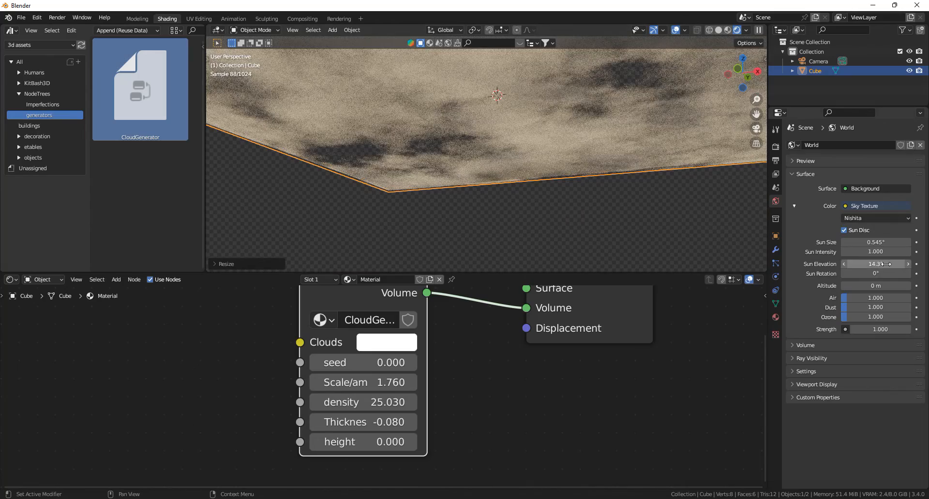
pyautogui.moveTo(889, 263); pyautogui.dragTo(876, 264)
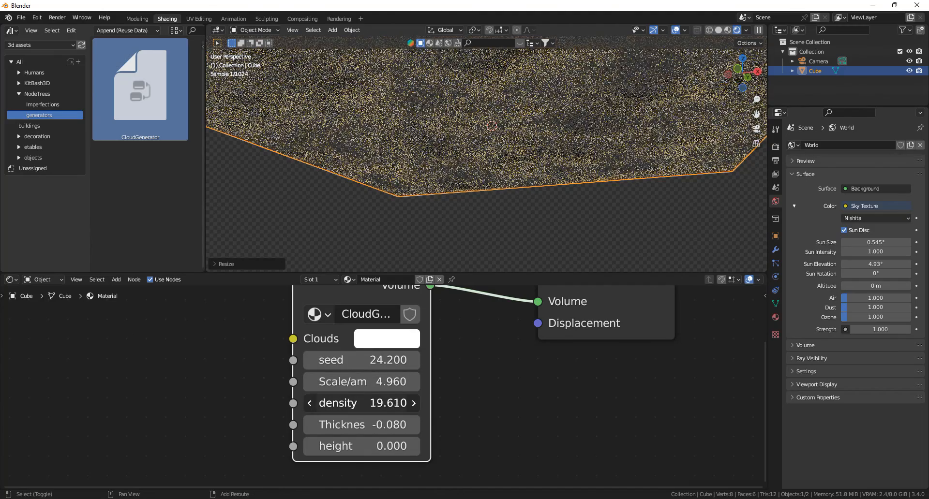
# - Set the CloudGenerator to seed 24.2, scale 4.96 and density 19.61
pyautogui.click(360, 425)
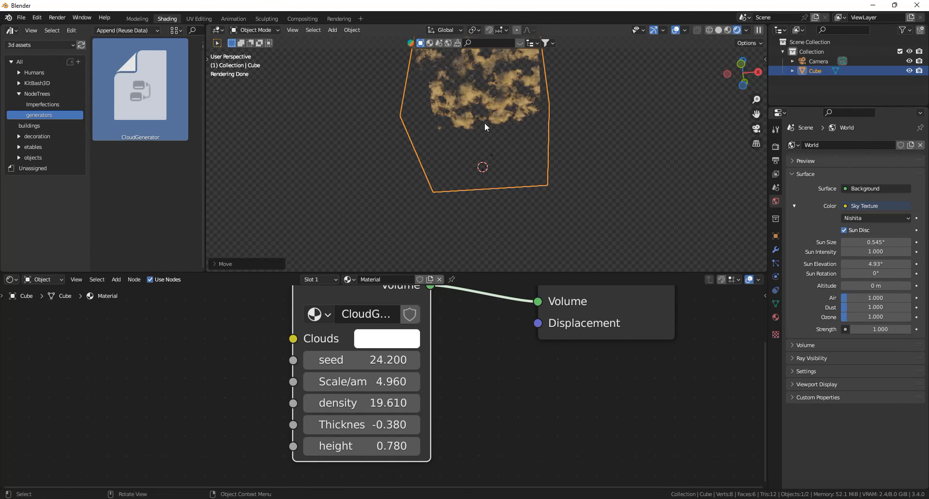
pyautogui.moveTo(557, 162)
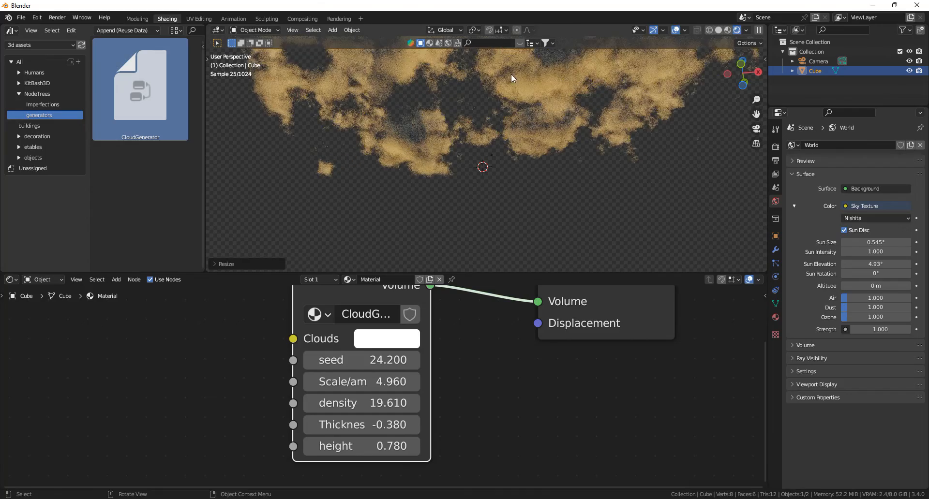
# - Rescale the cloud slab and reselect the Cube object
pyautogui.press('s')
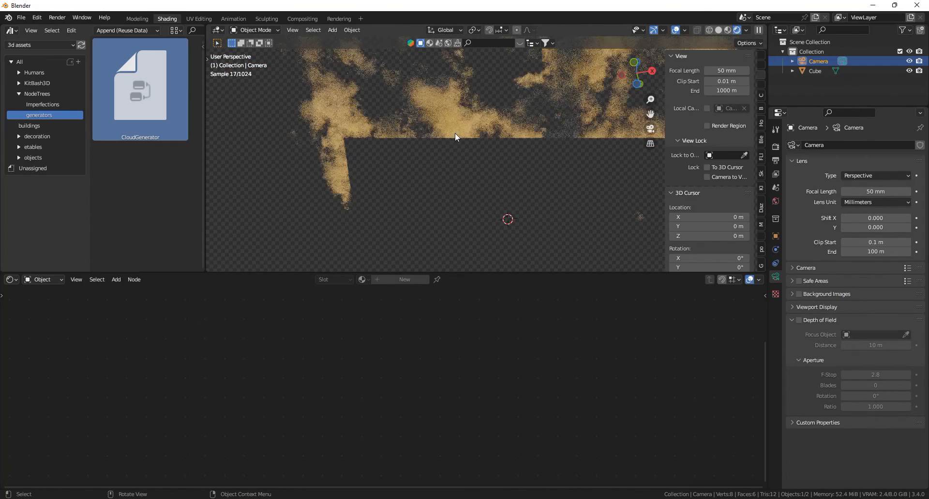
pyautogui.click(814, 71)
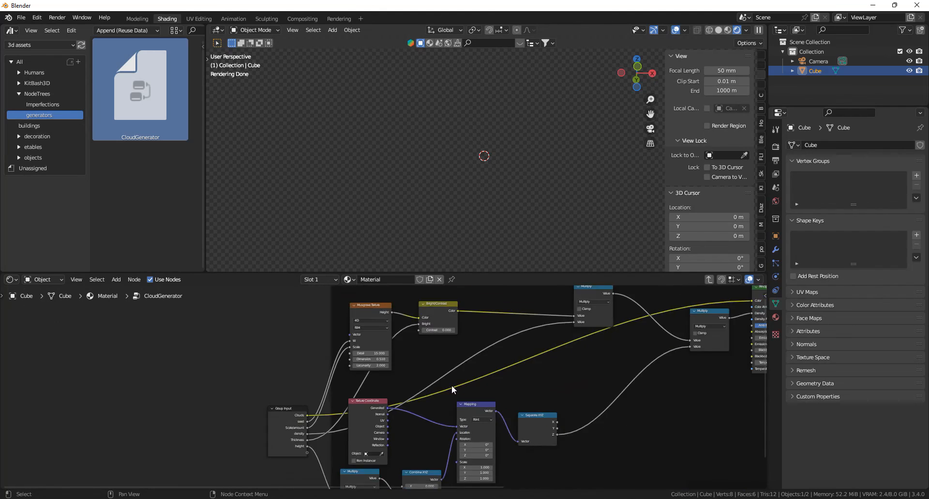
# - Scroll to frame the CloudGenerator node and the Material Output
pyautogui.scroll(-3)
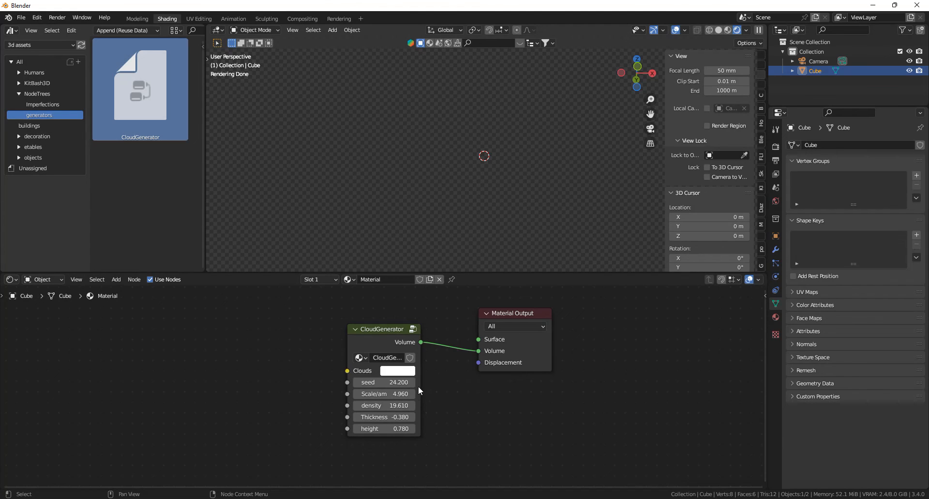
pyautogui.moveTo(383, 336)
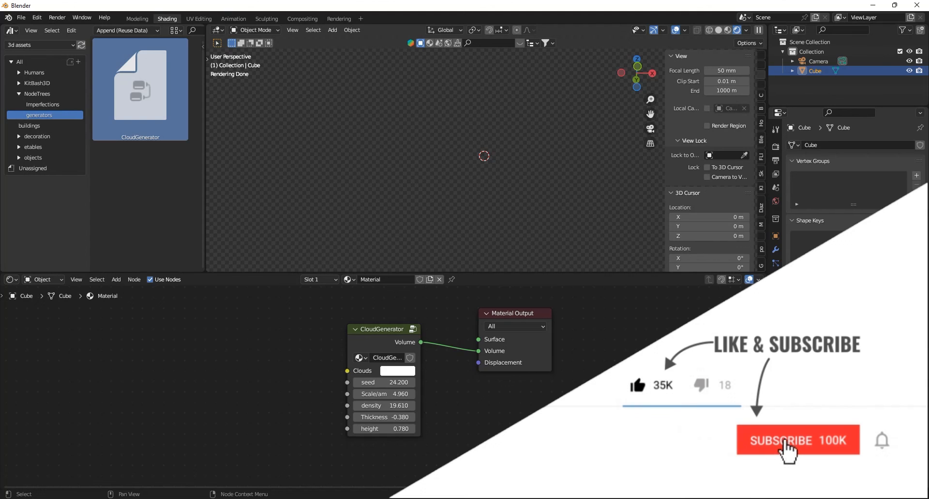
pyautogui.click(797, 440)
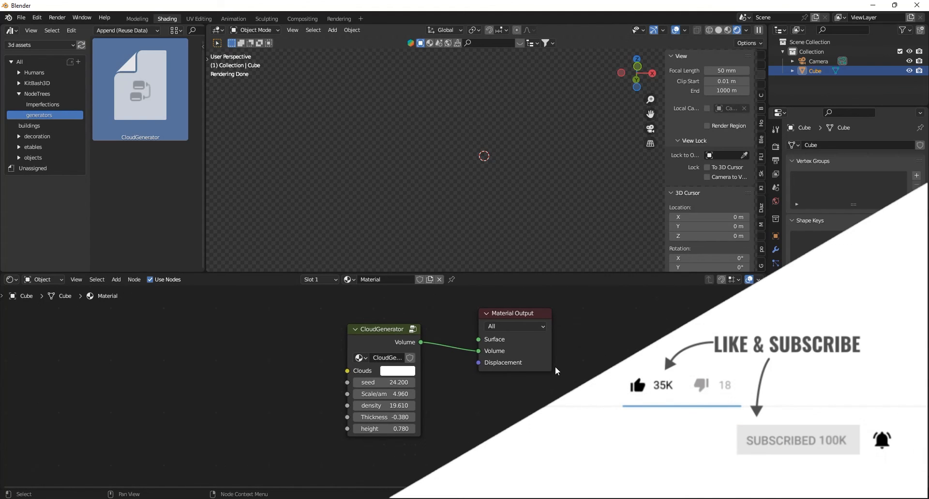